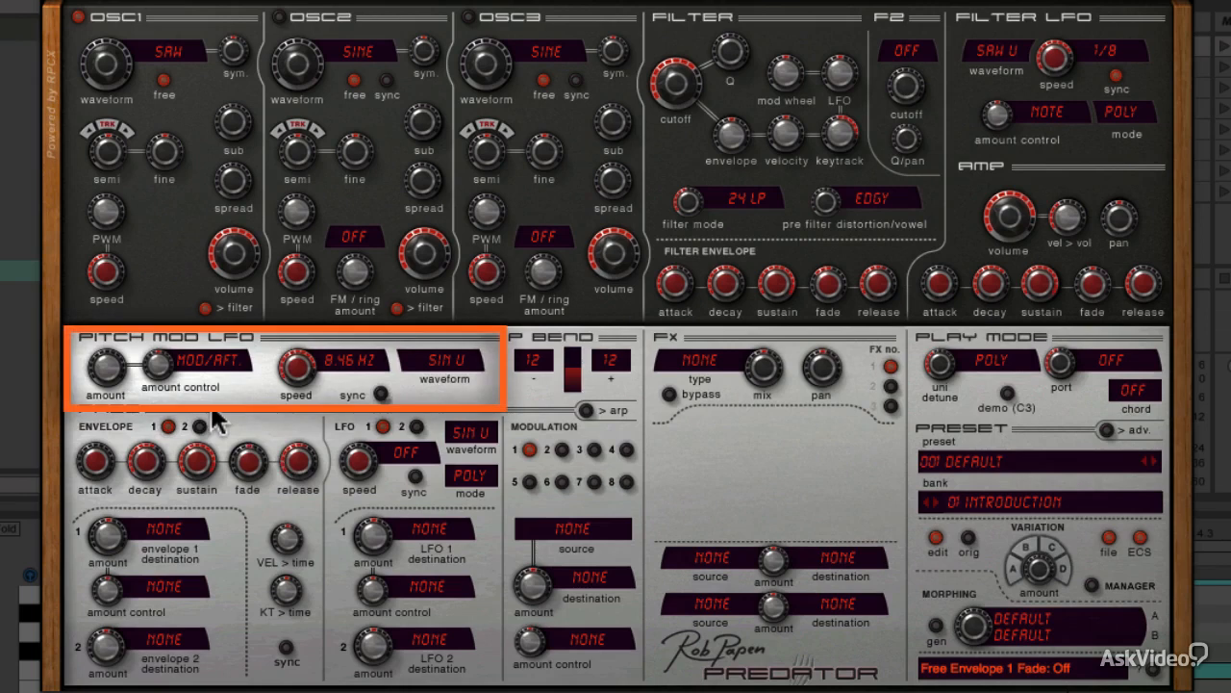
mouse_move(104, 374)
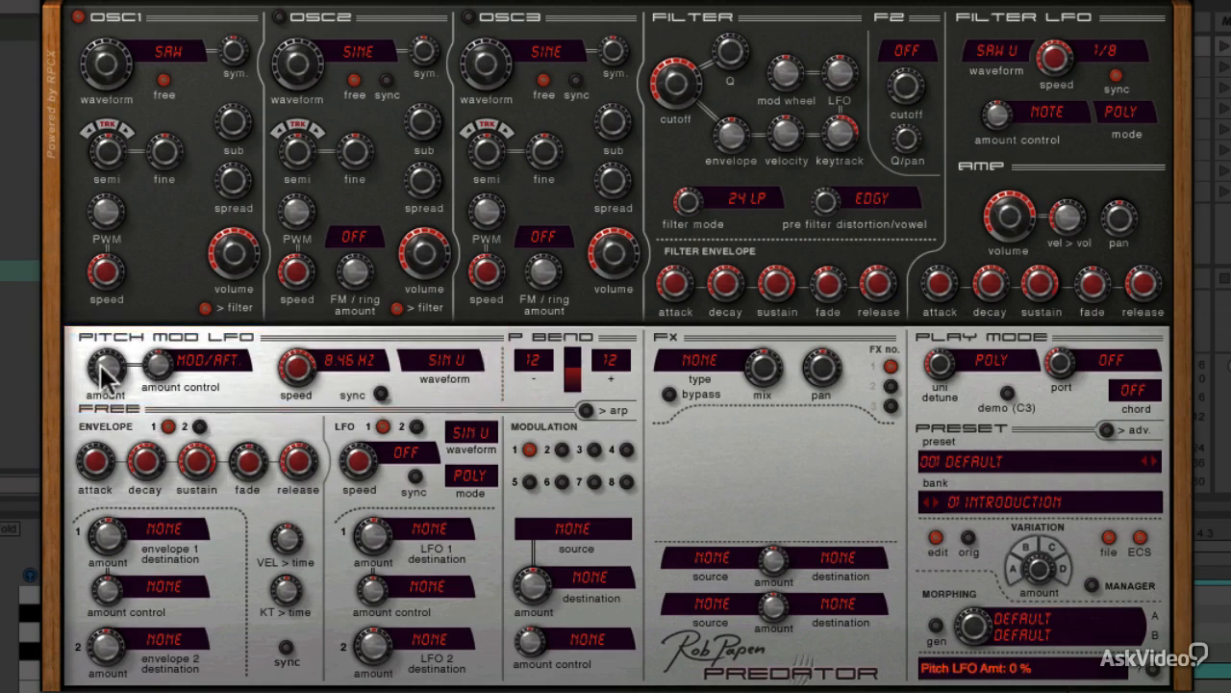
Step: Raise the Pitch Mod LFO speed to 13.75 Hz and switch its waveform away from Sine Up
left_click_drag(103, 370, 104, 356)
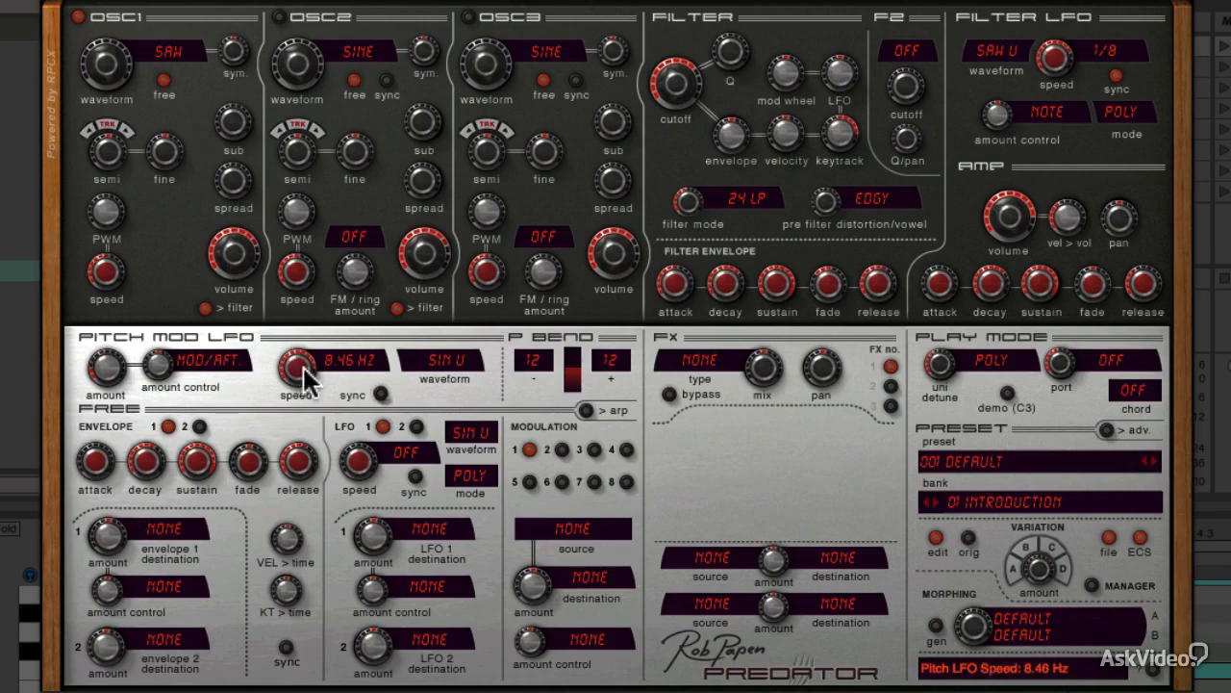
left_click_drag(296, 369, 307, 414)
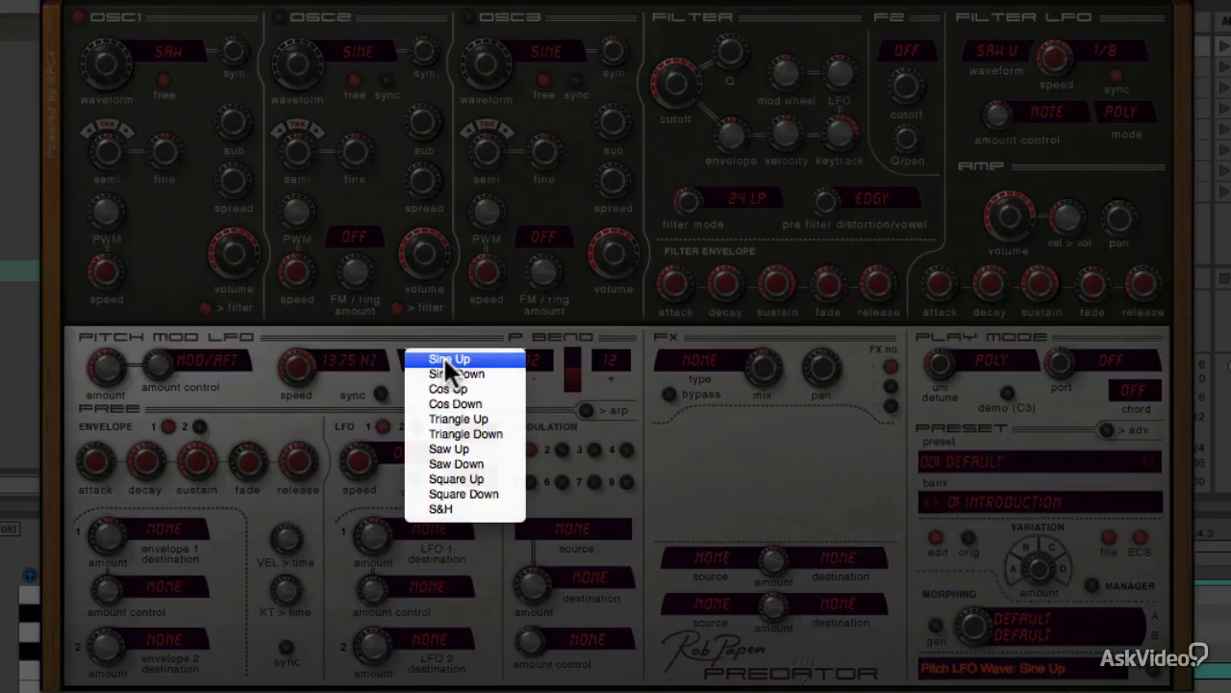
mouse_move(471, 388)
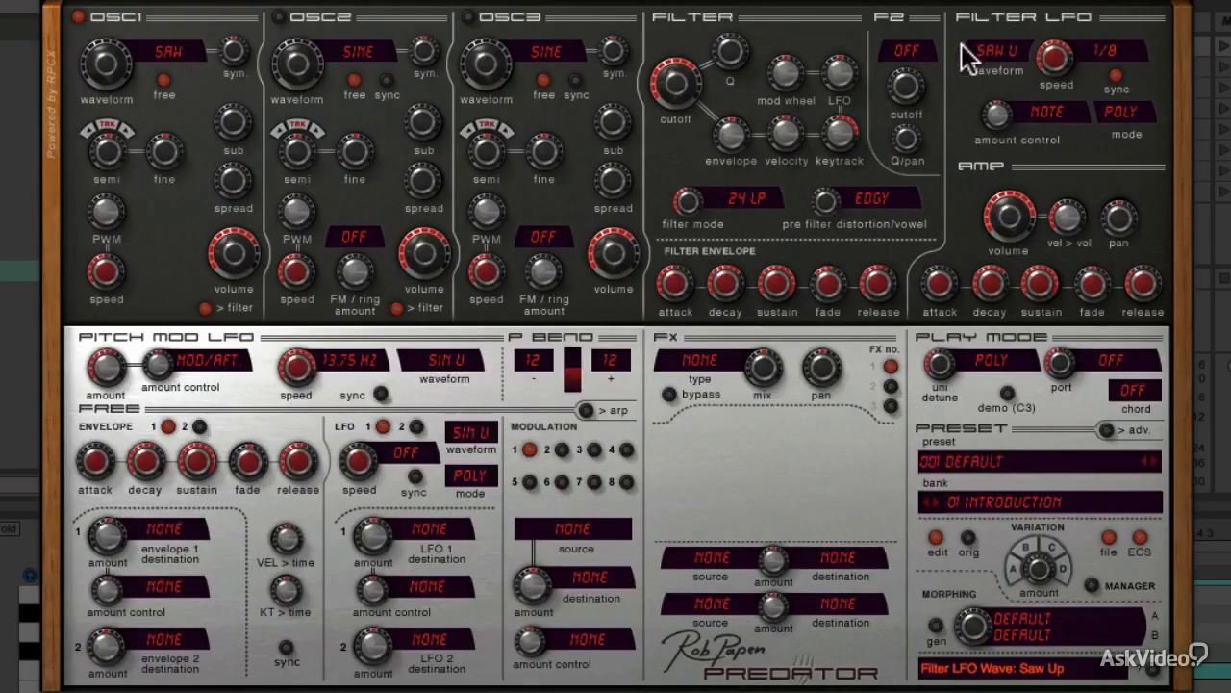
left_click(997, 50)
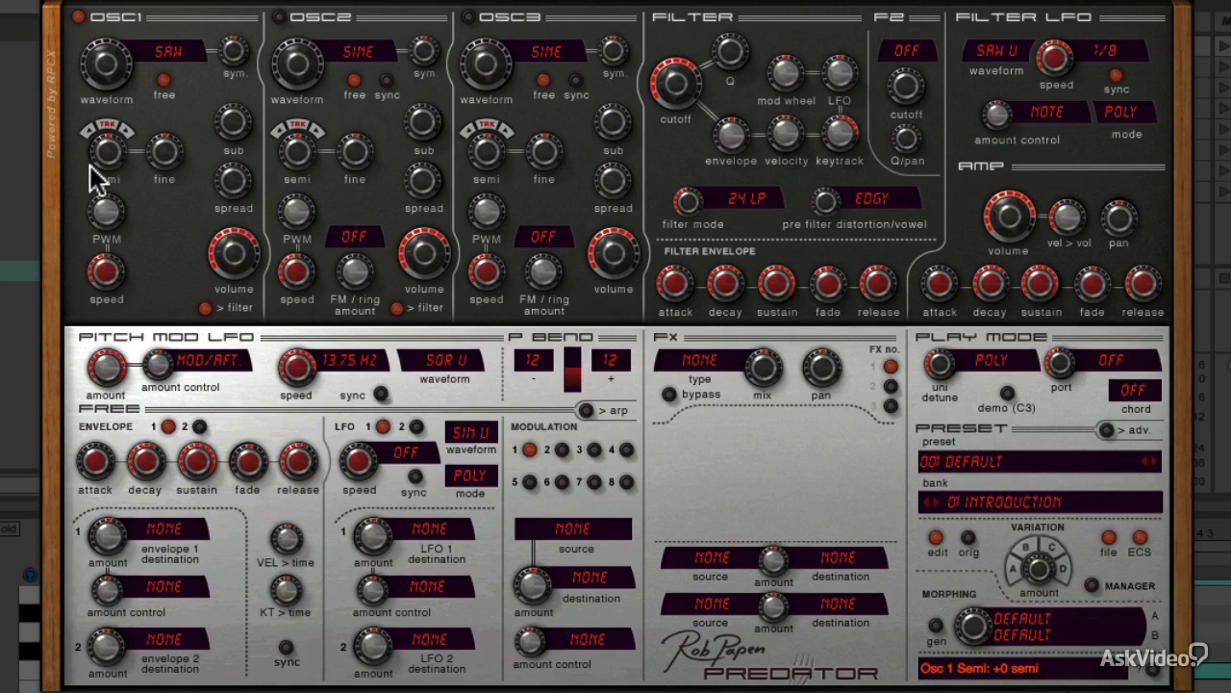
mouse_move(142, 169)
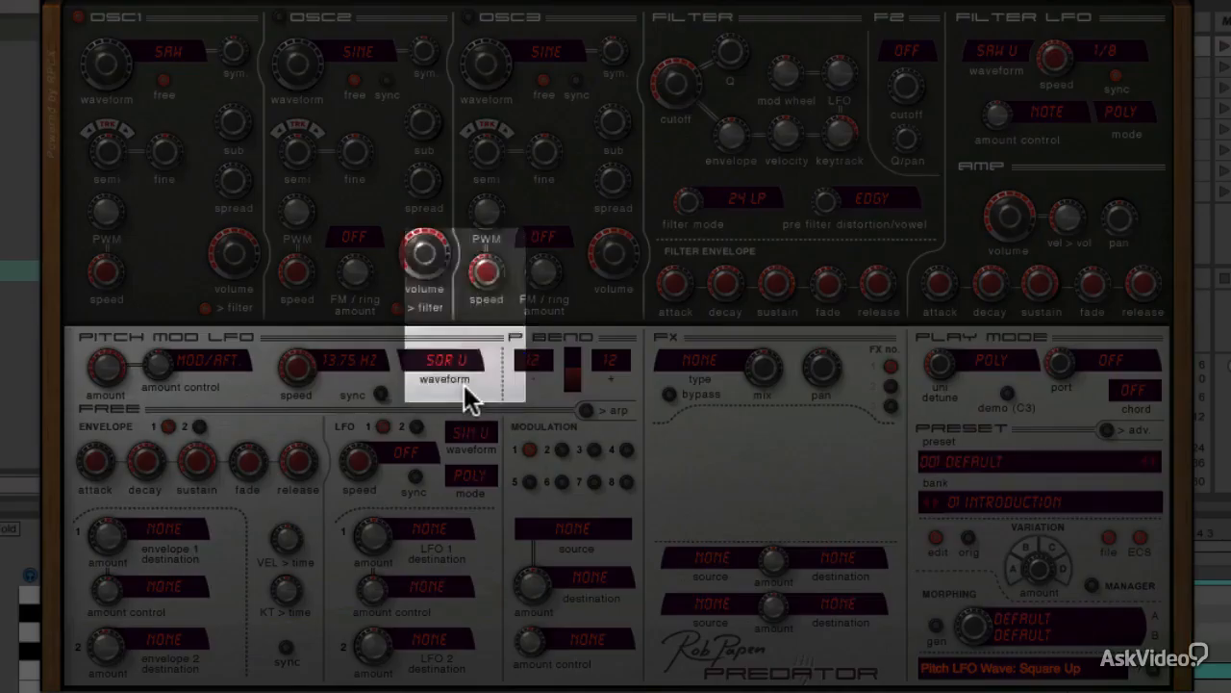
Step: Try S&H on the Pitch Mod LFO, then return its waveform to Sine Up
left_click(443, 377)
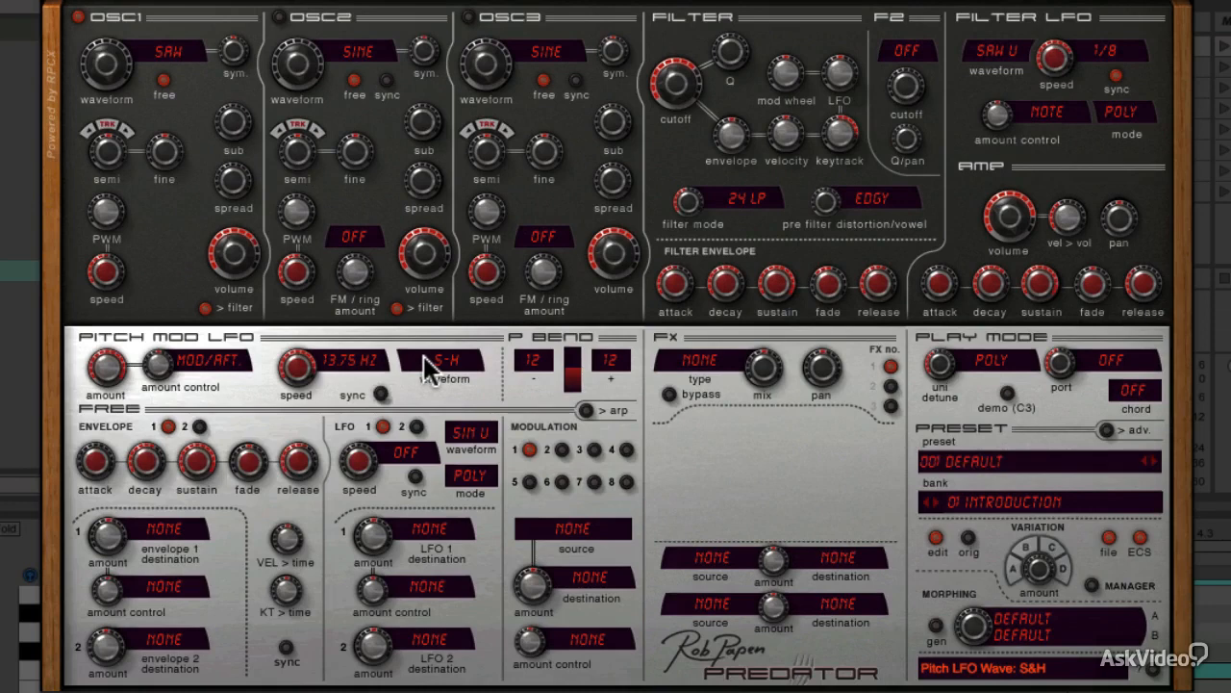
mouse_move(415, 413)
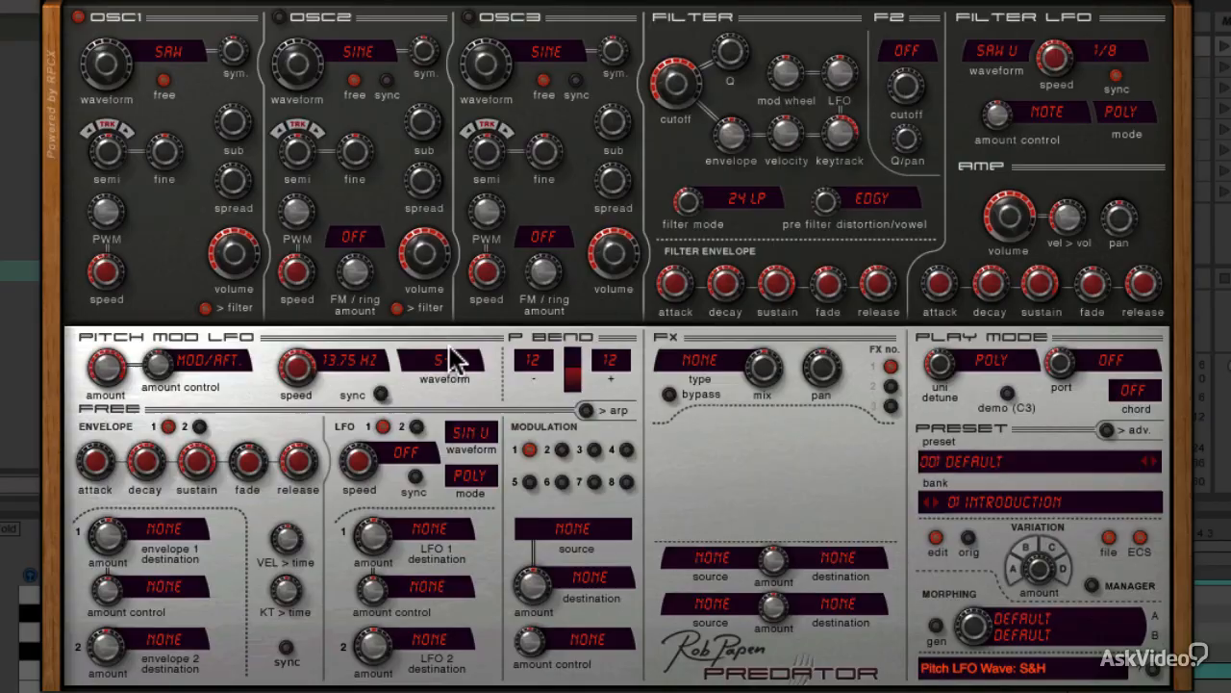
left_click(444, 362)
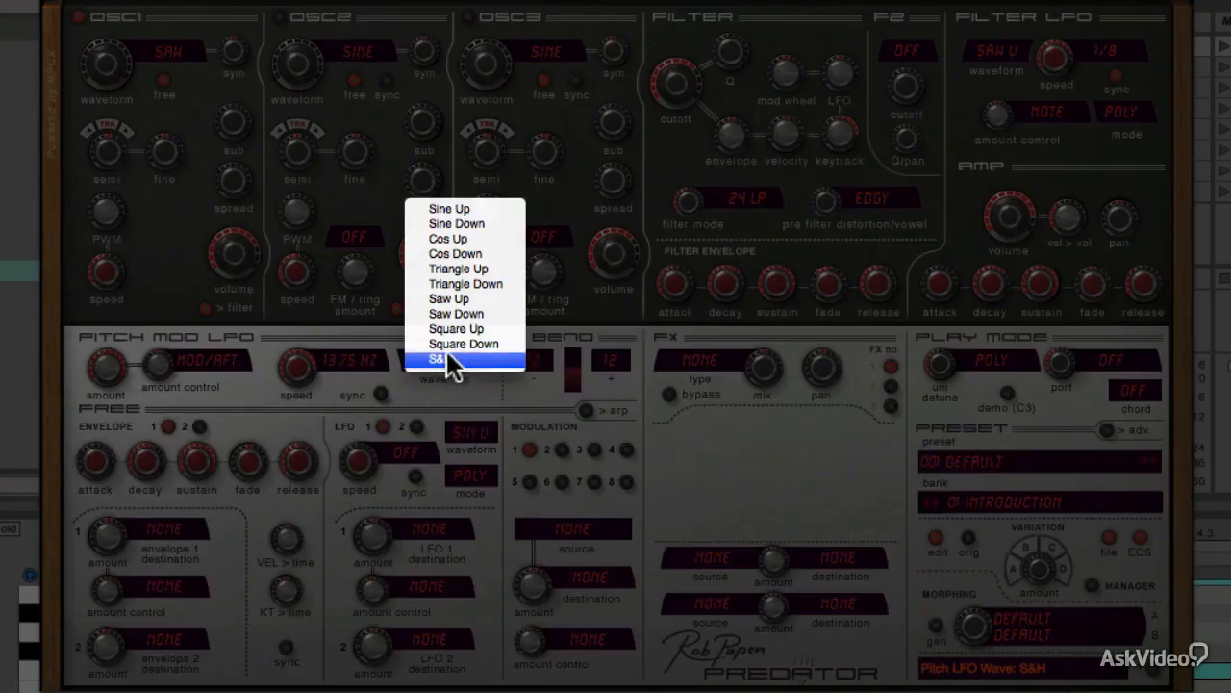
left_click(444, 360)
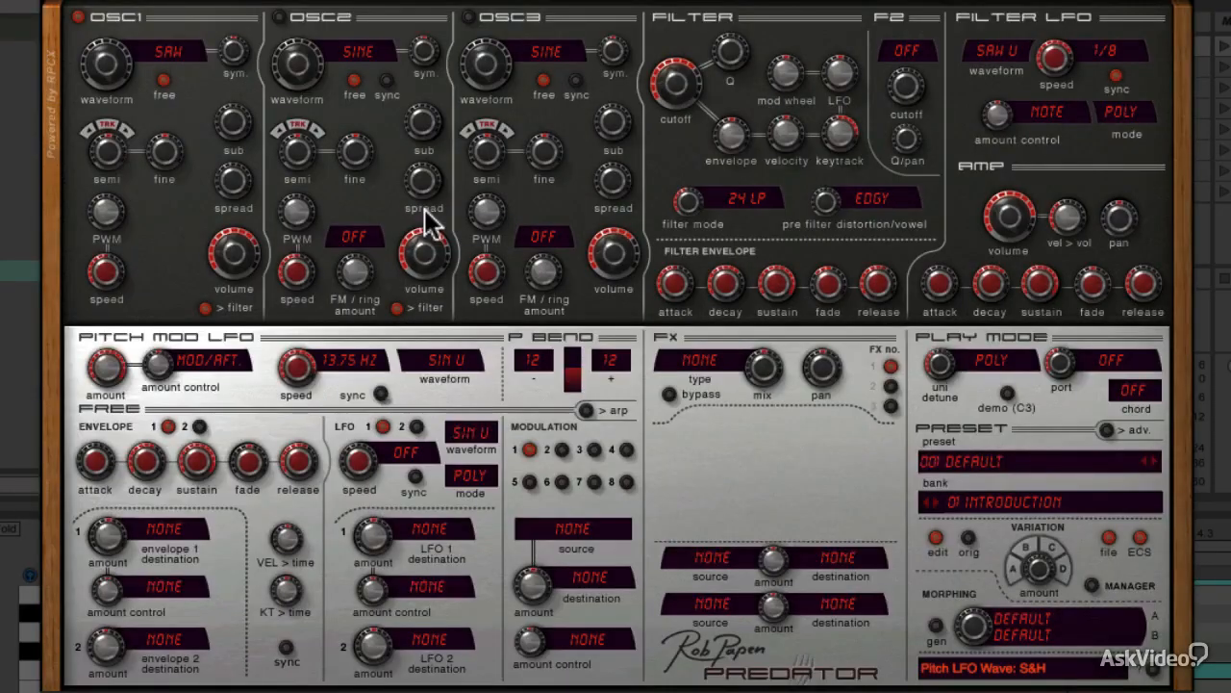
Step: Tempo-sync the Pitch Mod LFO and set its speed to 1/16
left_click(383, 395)
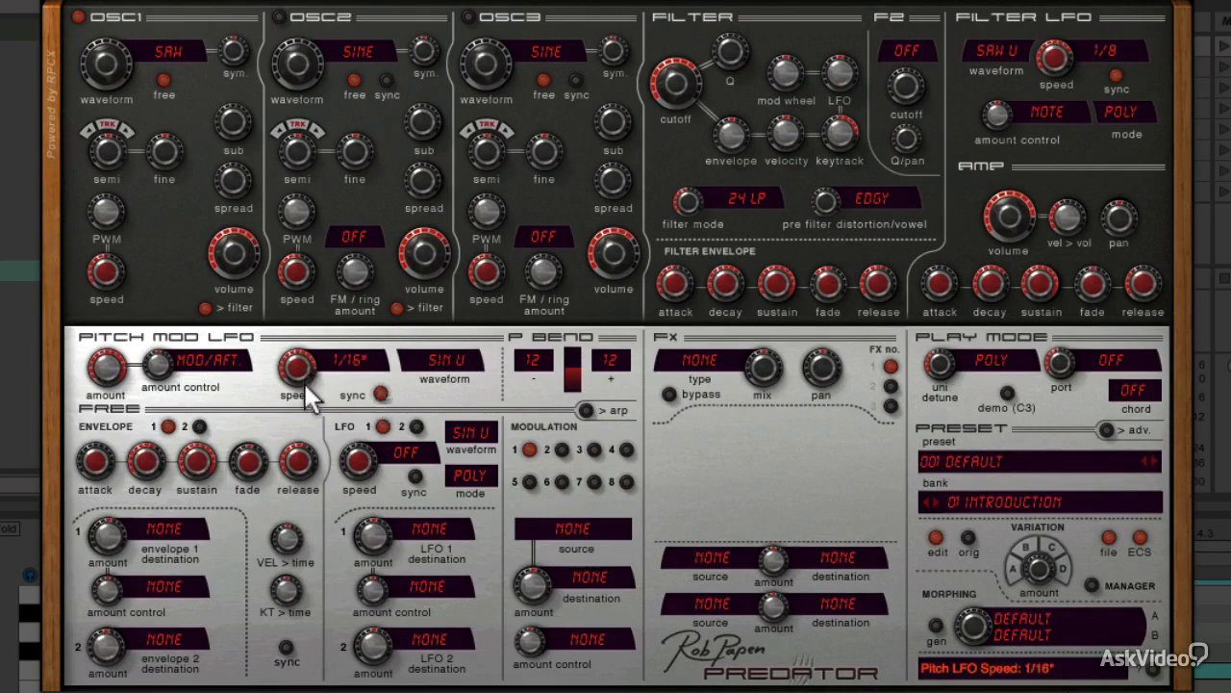
left_click(339, 366)
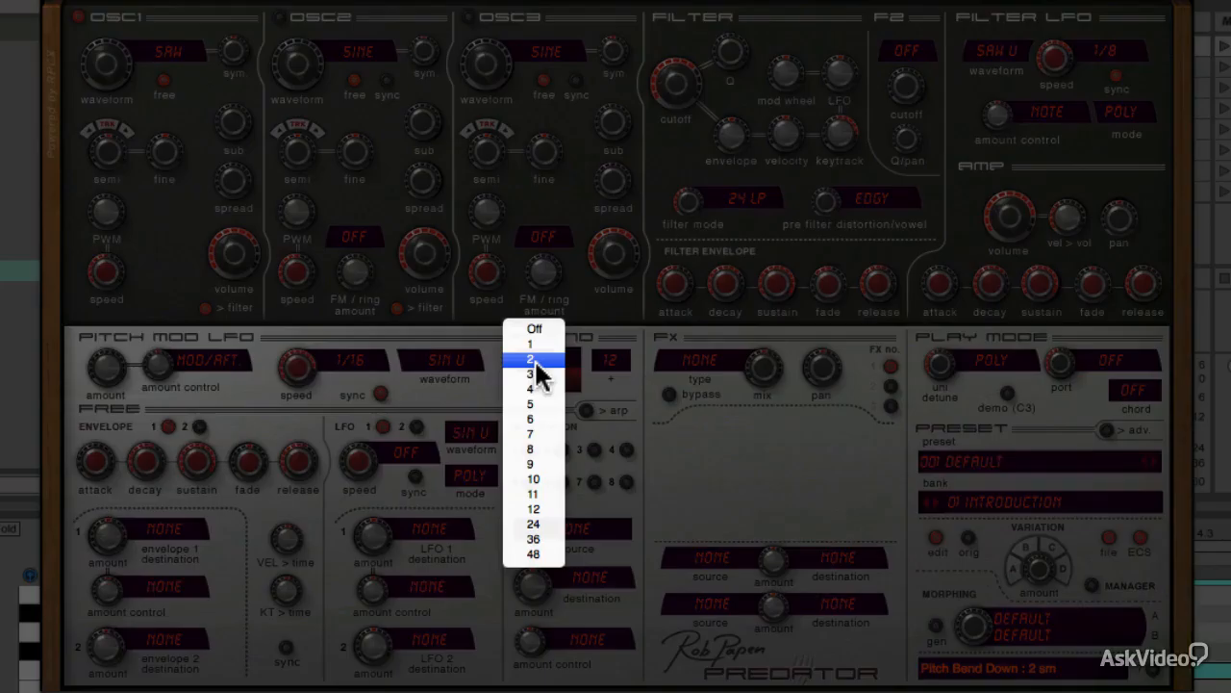
mouse_move(534, 508)
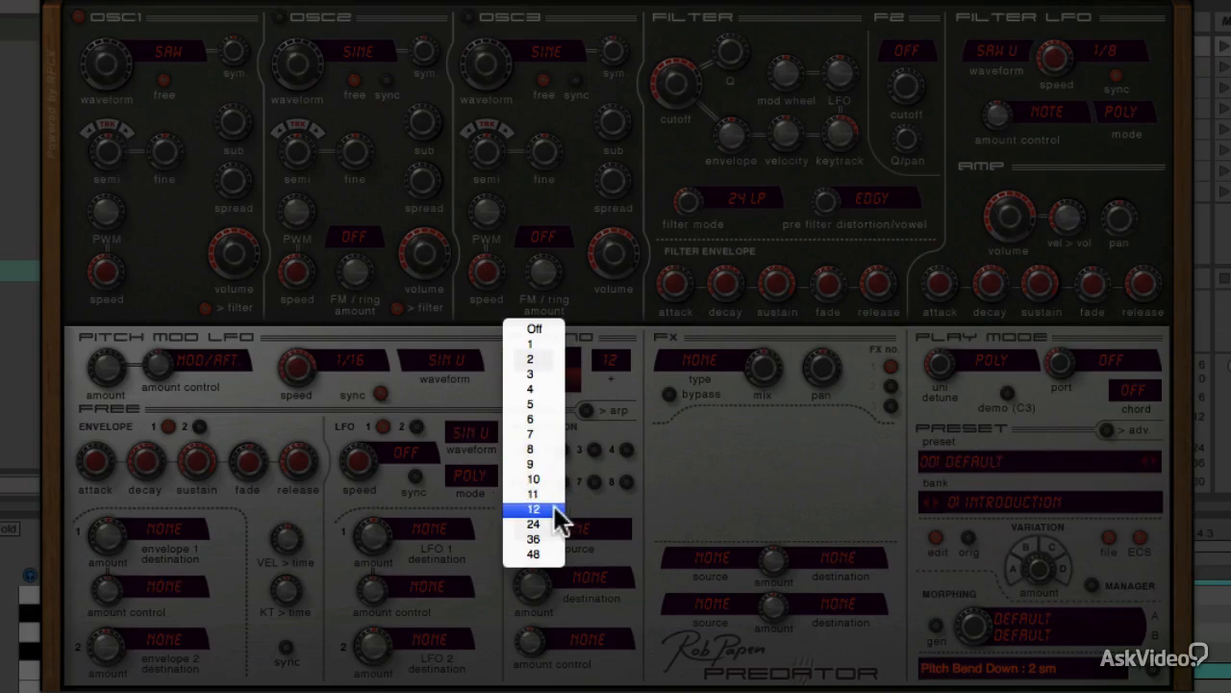
Step: Set pitch bend down to 12 semitones and pitch bend up to 36 semitones
left_click(533, 508)
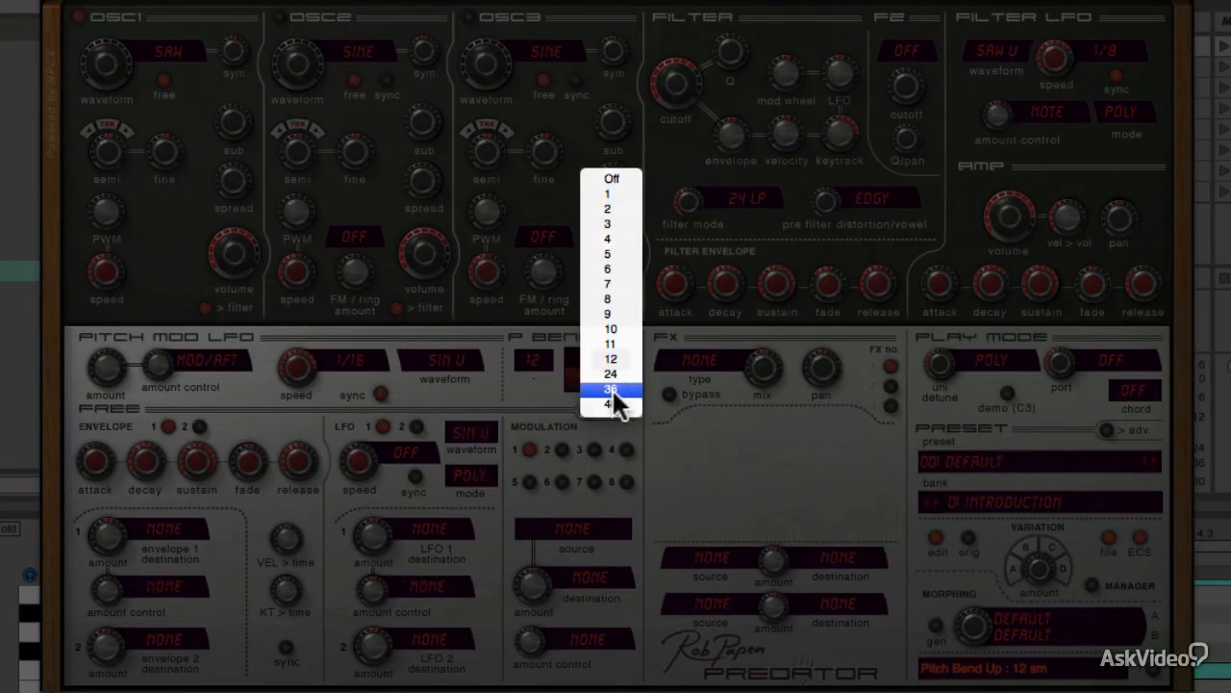
left_click(608, 388)
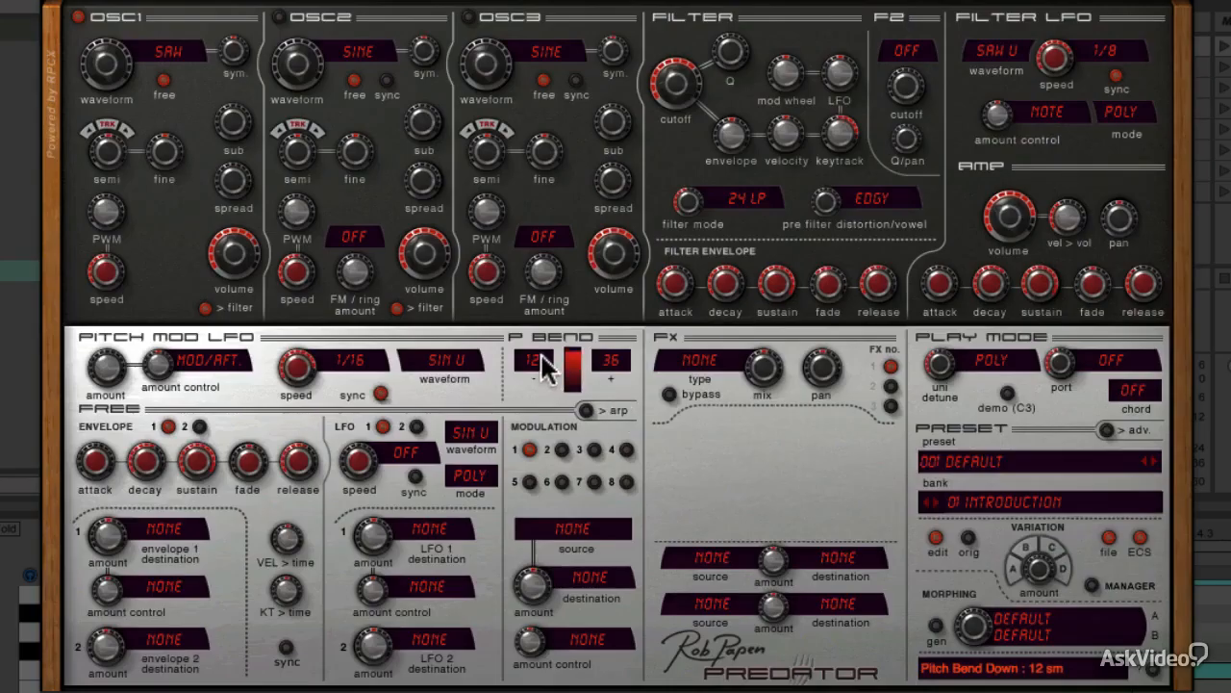